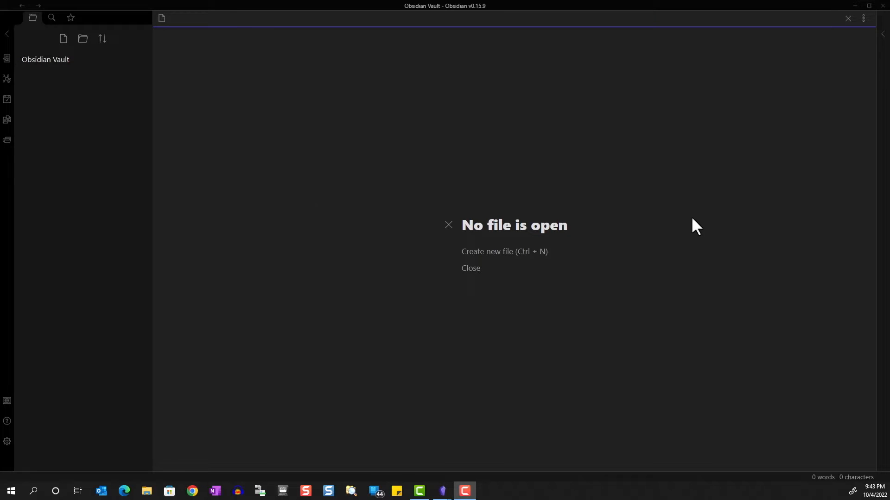
# - Open the Markdowns note from the vault file explorer
pyautogui.click(46, 73)
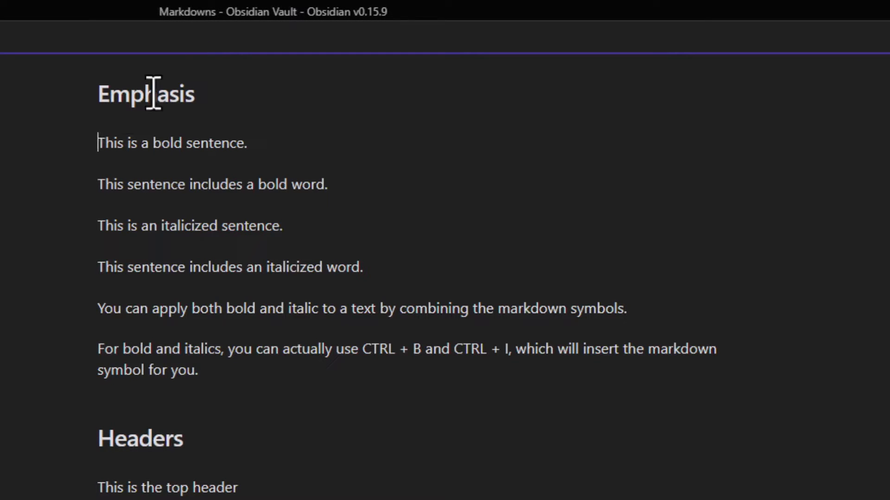
pyautogui.moveTo(193, 31)
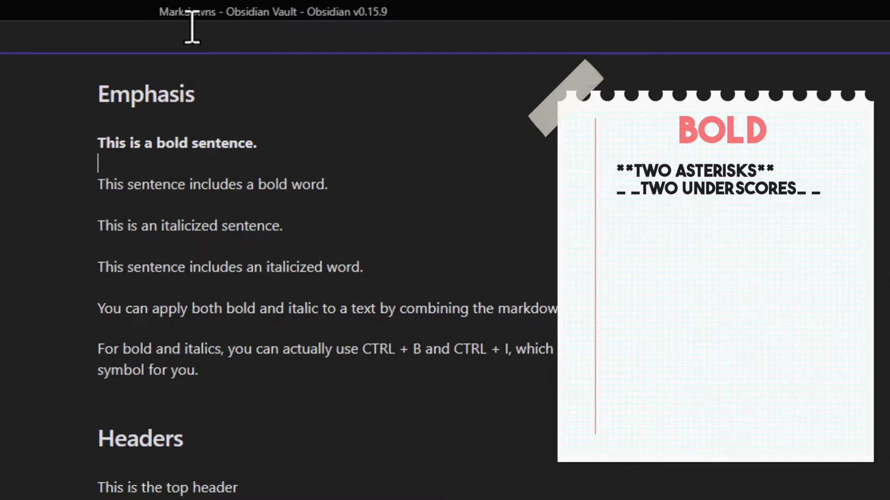
# - Wrap the word 'bold' in ** so only it renders bold in the first sentence
pyautogui.write('**')
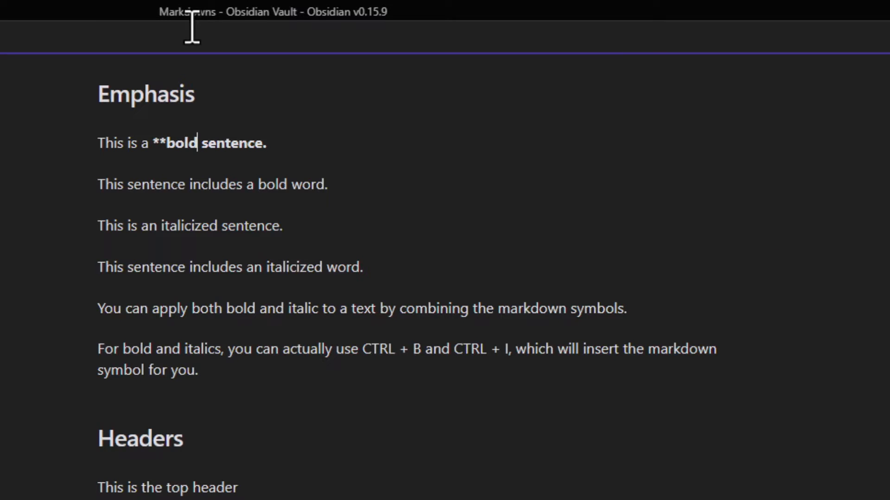
pyautogui.write('**')
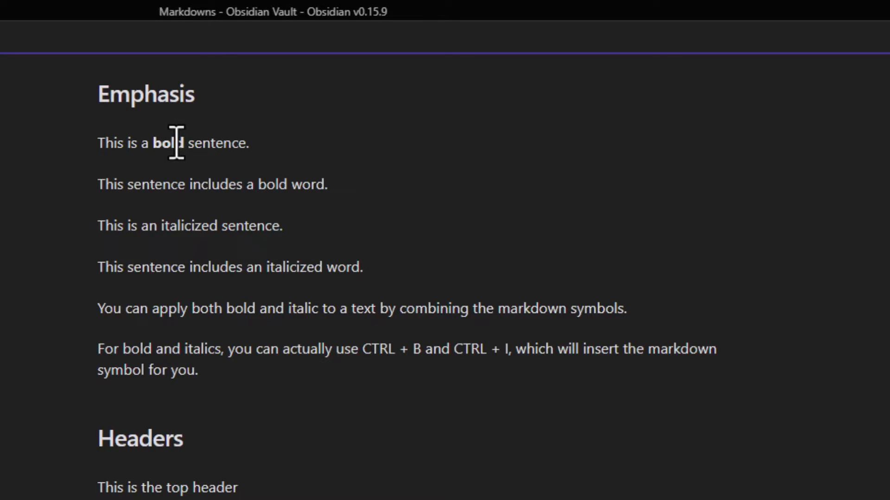
pyautogui.click(171, 143)
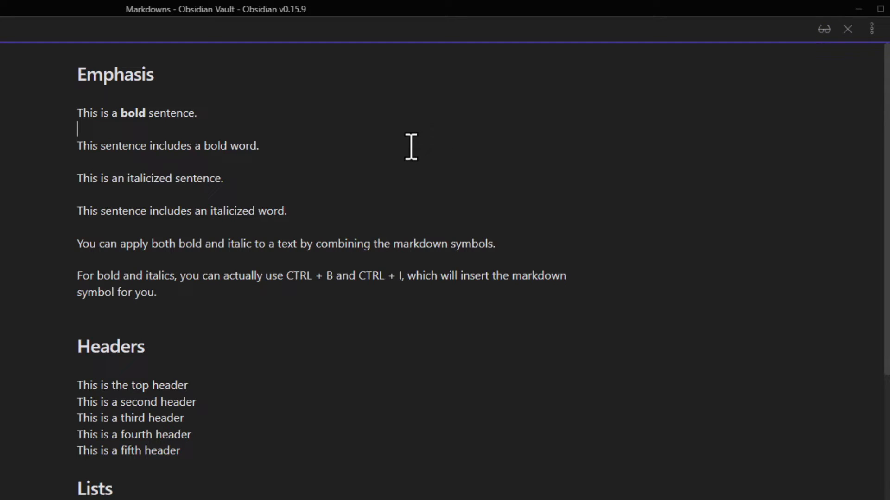
pyautogui.moveTo(823, 29)
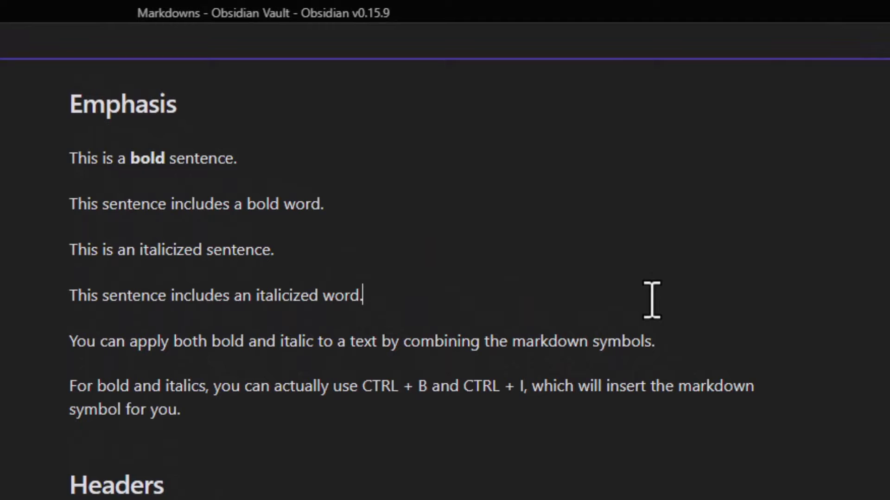
pyautogui.moveTo(157, 251)
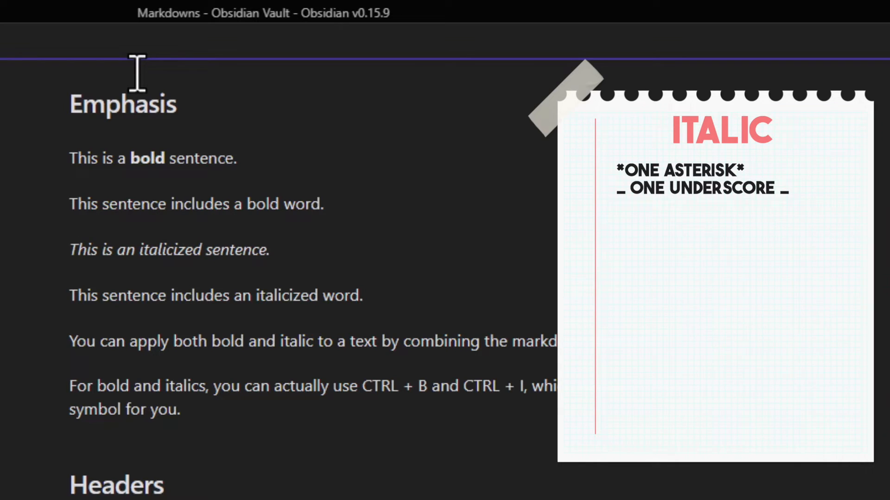
pyautogui.moveTo(259, 105)
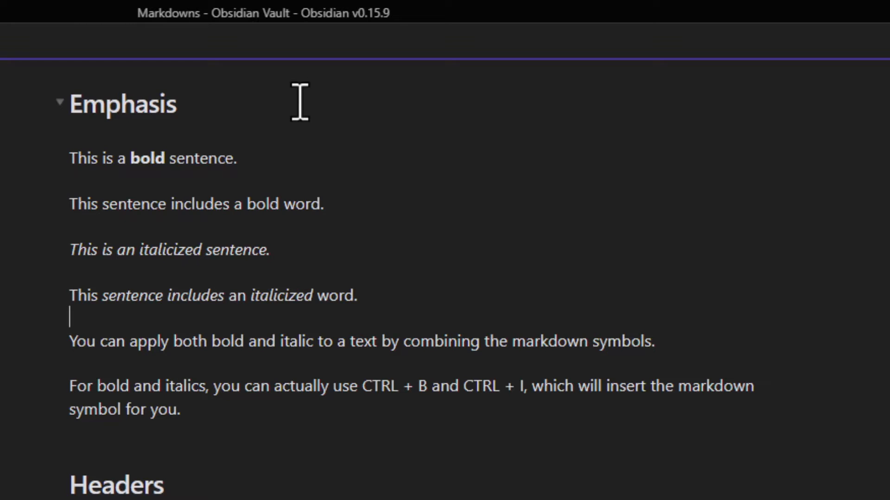
# - Wrap 'apply' in *** for bold italic and 'bold' in the last sentence in **
pyautogui.click(232, 342)
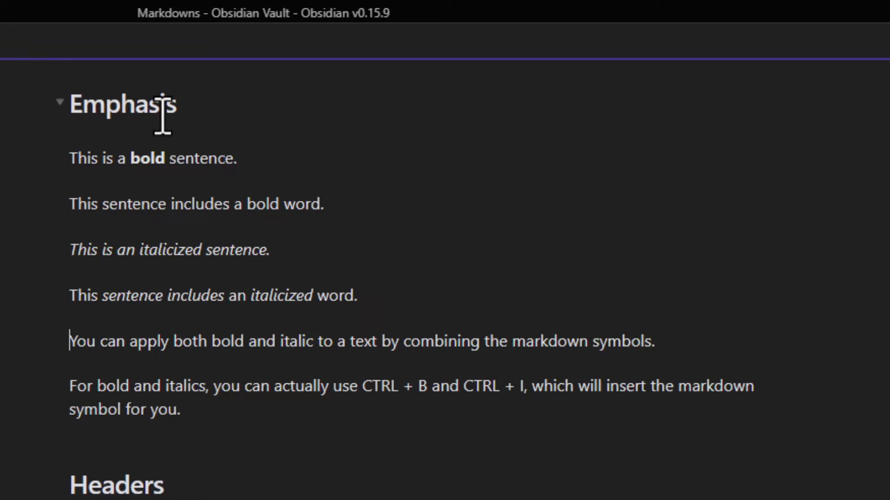
pyautogui.write('*')
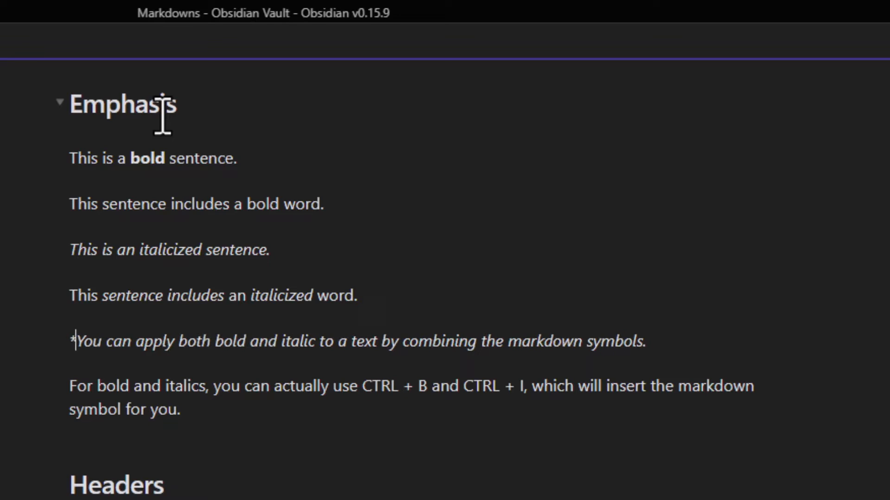
pyautogui.write('**')
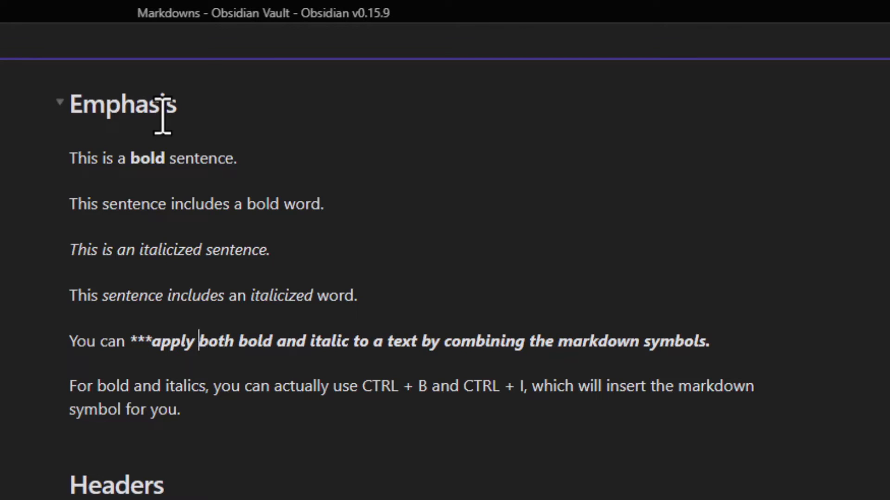
pyautogui.write('**')
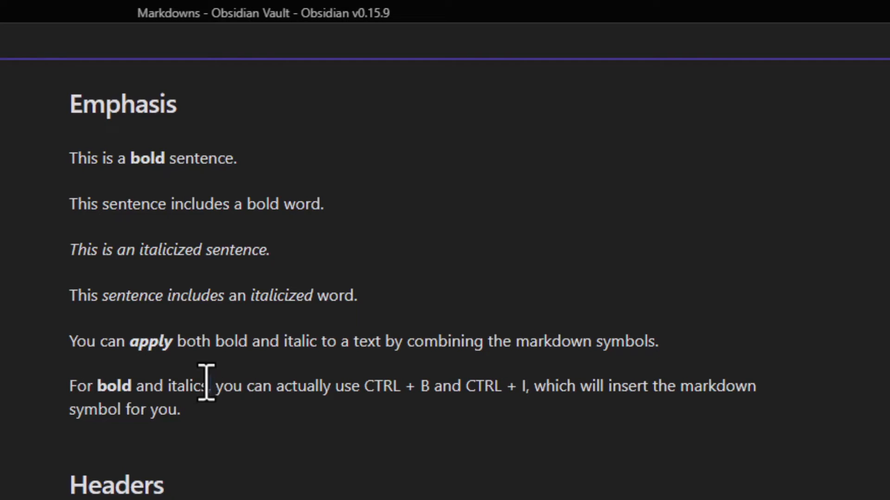
# - Select the word 'italics' and italicize it with Ctrl+I
pyautogui.doubleClick(187, 386)
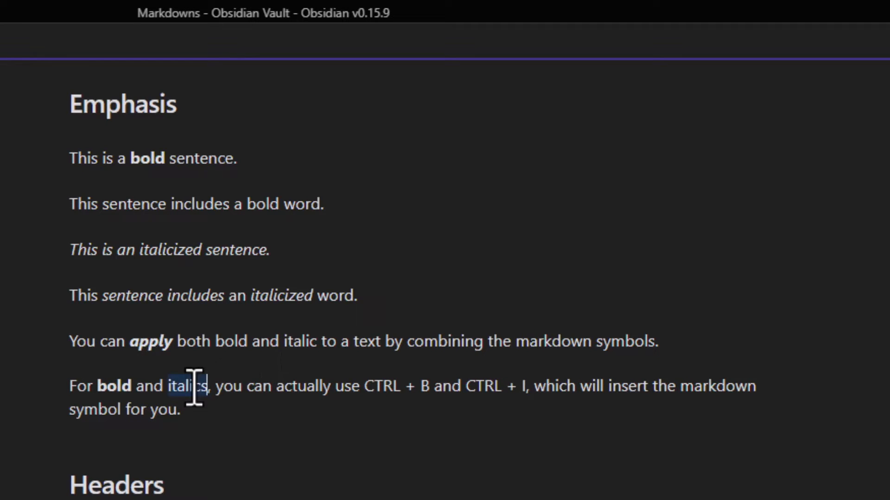
pyautogui.press('ctrl+i')
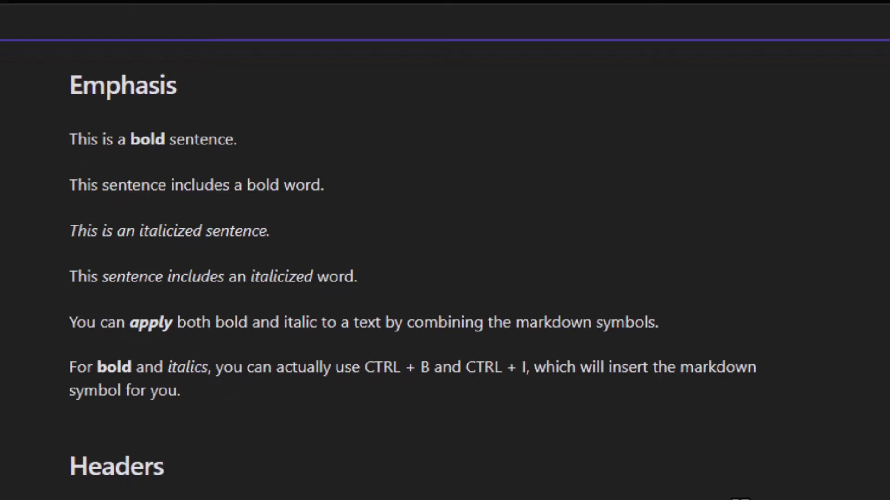
# - Prefix the header lines with # to ###### and make Milk a '- ' bullet
pyautogui.scroll(-3)
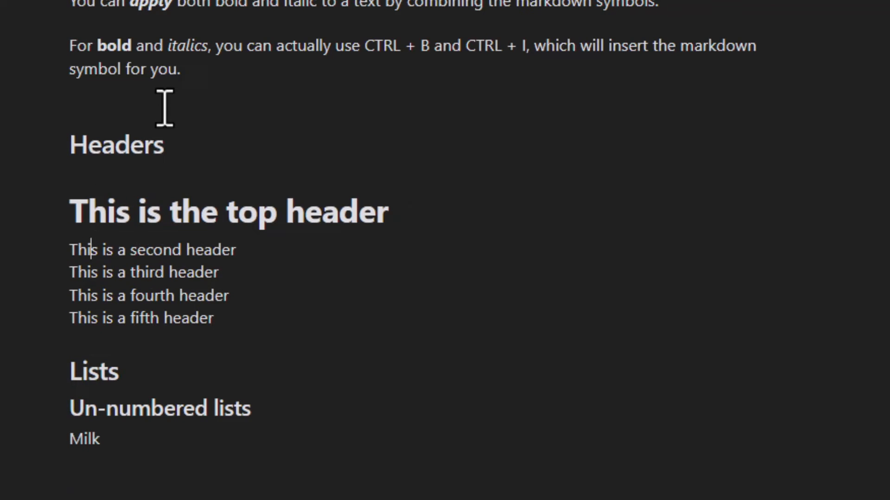
pyautogui.write('#')
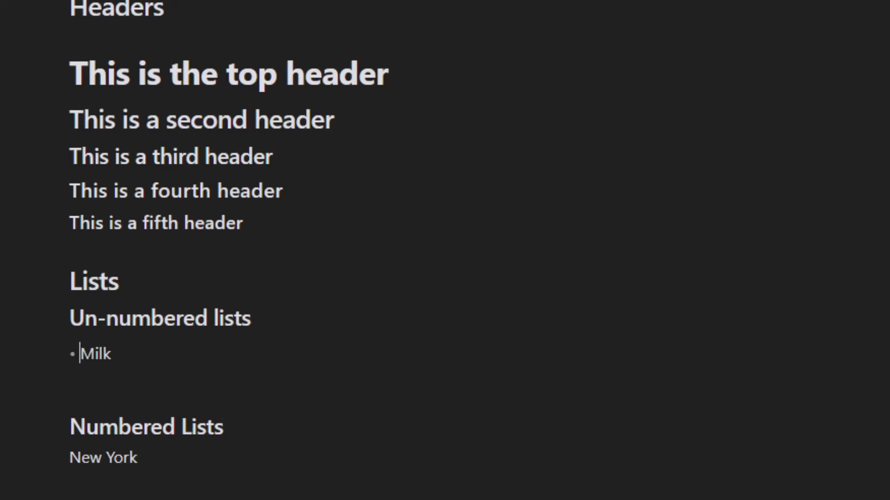
# - Add bullets Banana and Bread below Milk, nesting Bread under Banana
pyautogui.press('End')
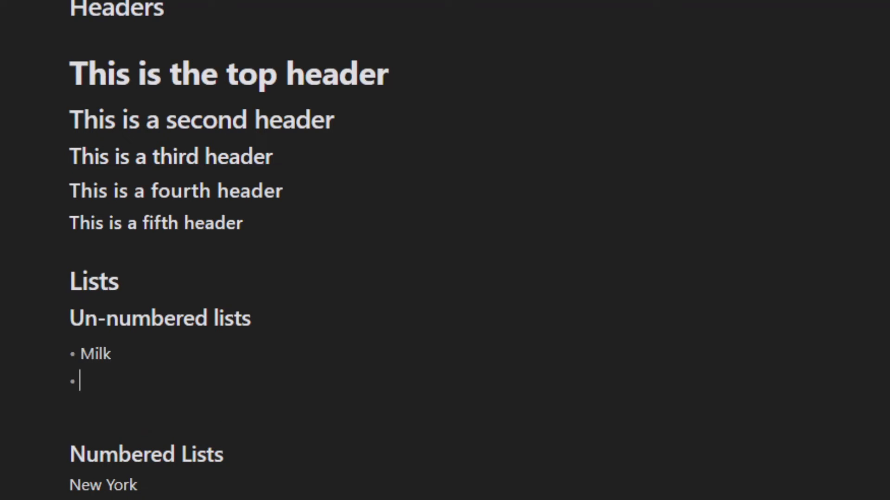
pyautogui.write('B')
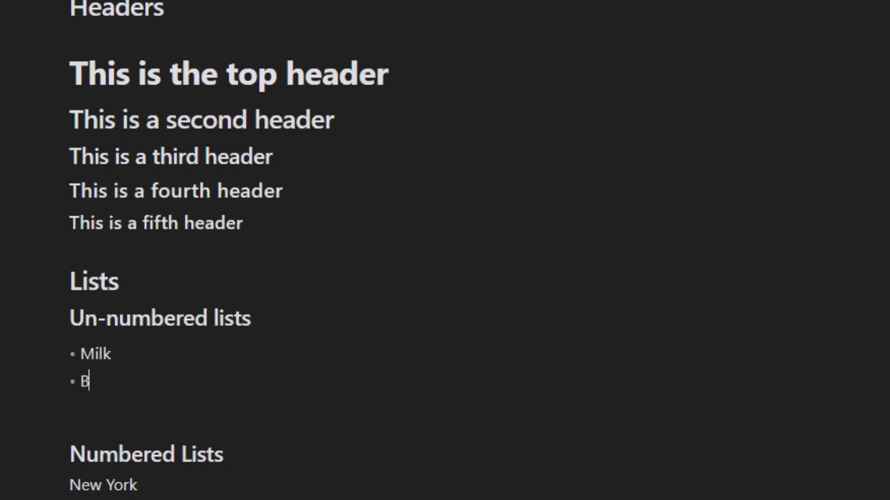
pyautogui.write('anana')
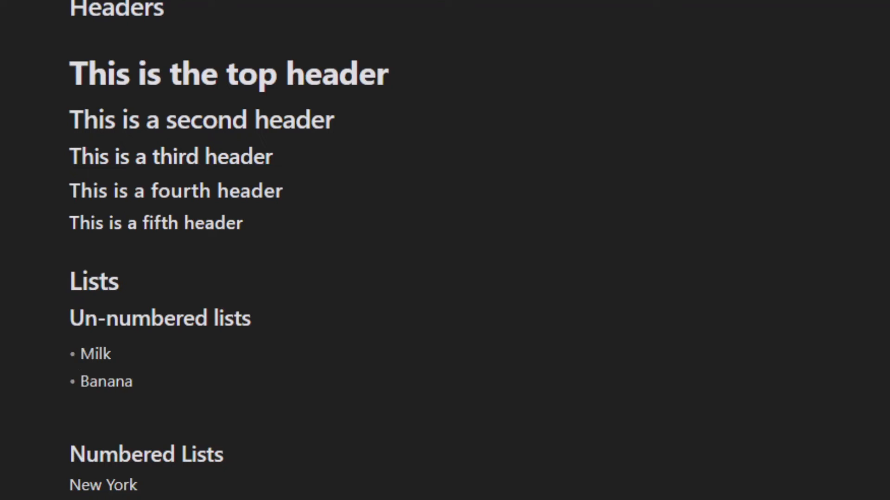
pyautogui.write('Bre')
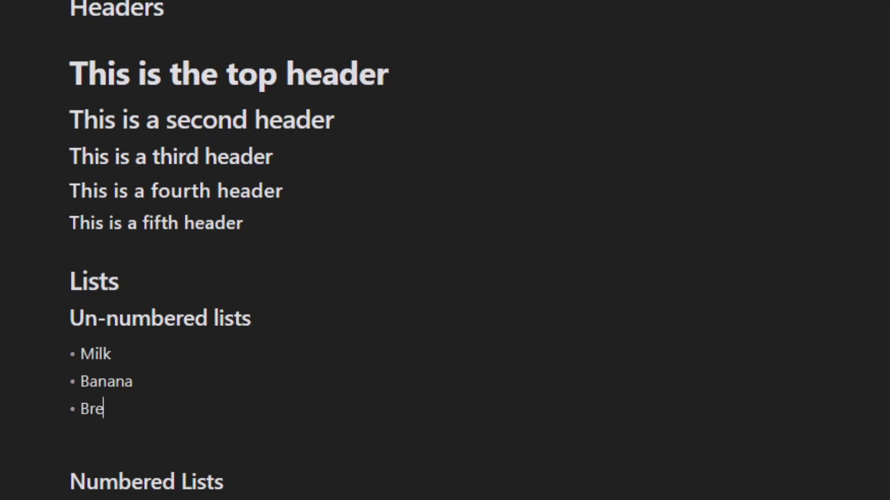
pyautogui.press('enter')
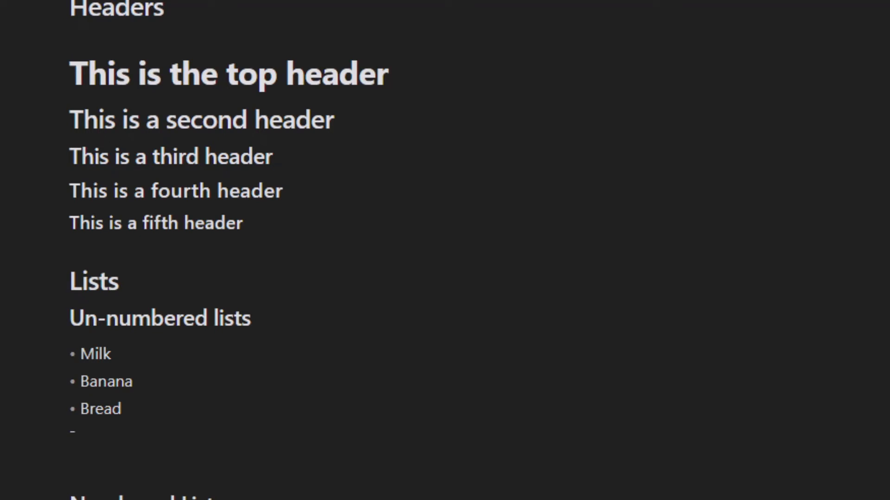
pyautogui.press('Tab')
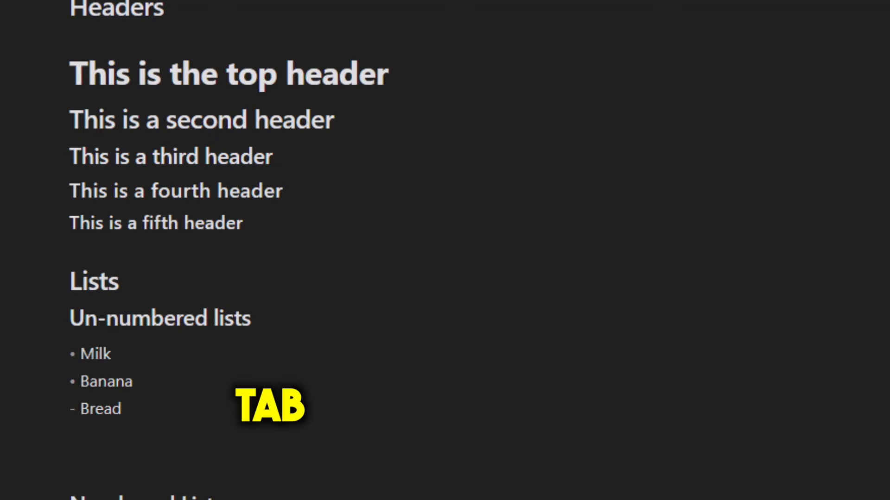
pyautogui.press('Tab')
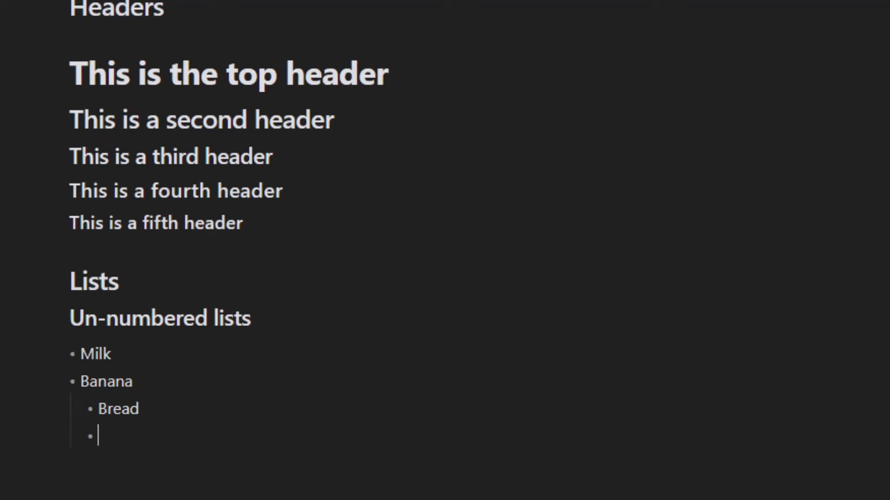
# - Add nested bullet Muffins, then Jam back at the top level of the list
pyautogui.write('Muffins')
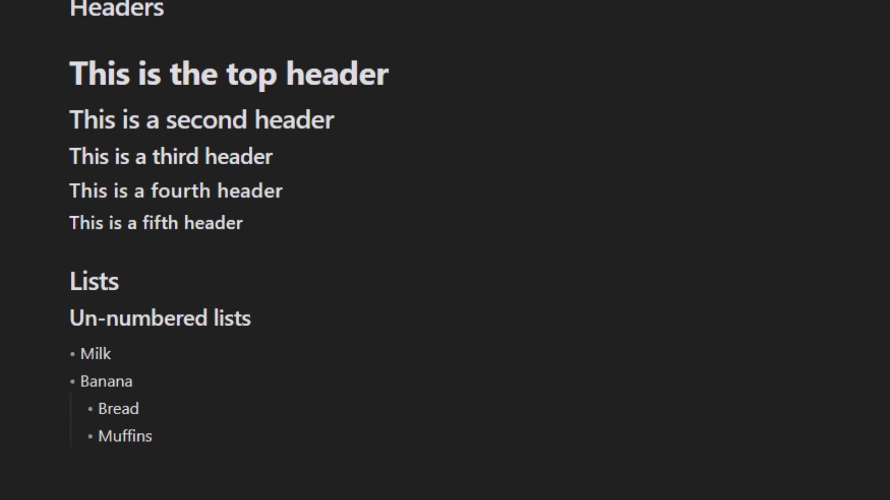
pyautogui.press('shift+tab')
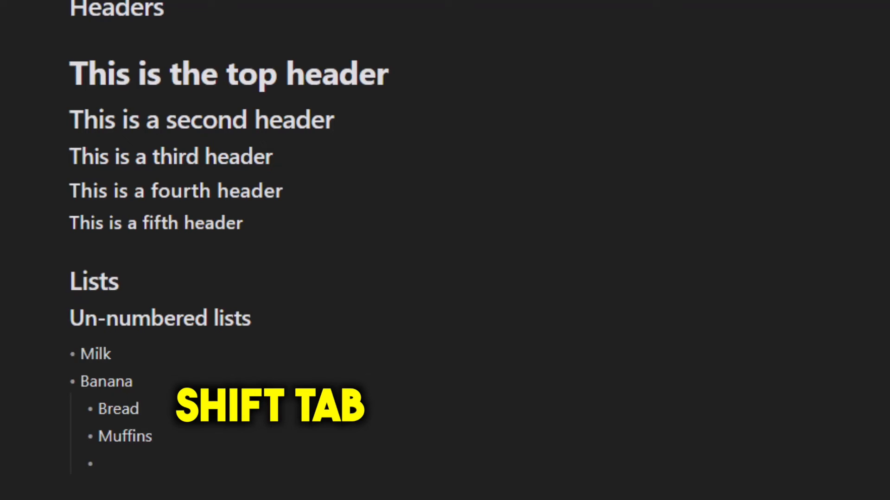
pyautogui.press('shift+Tab')
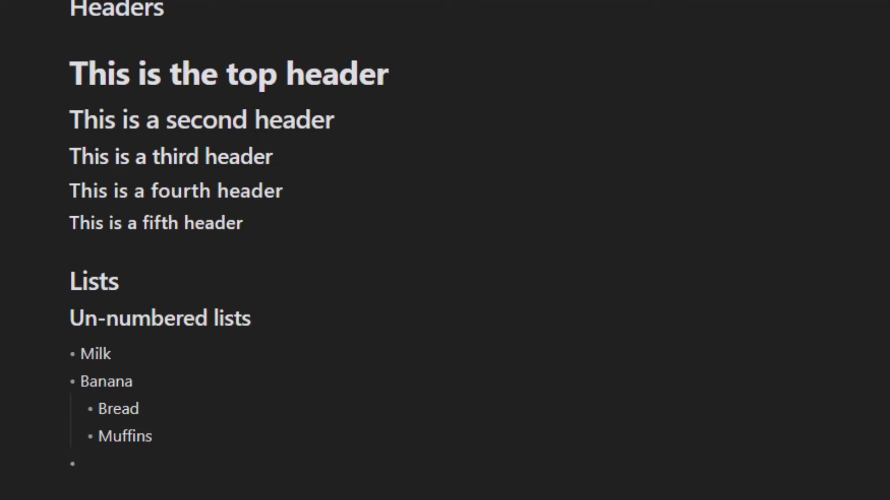
pyautogui.write('Jam')
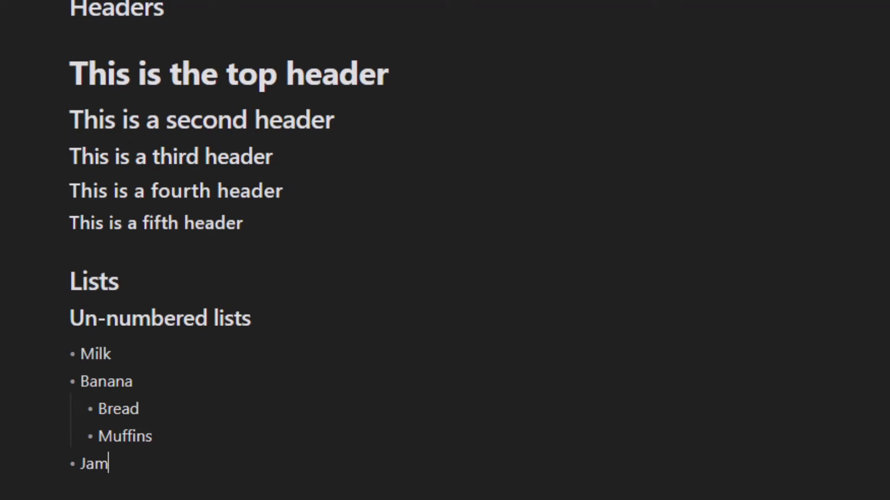
pyautogui.scroll(-3)
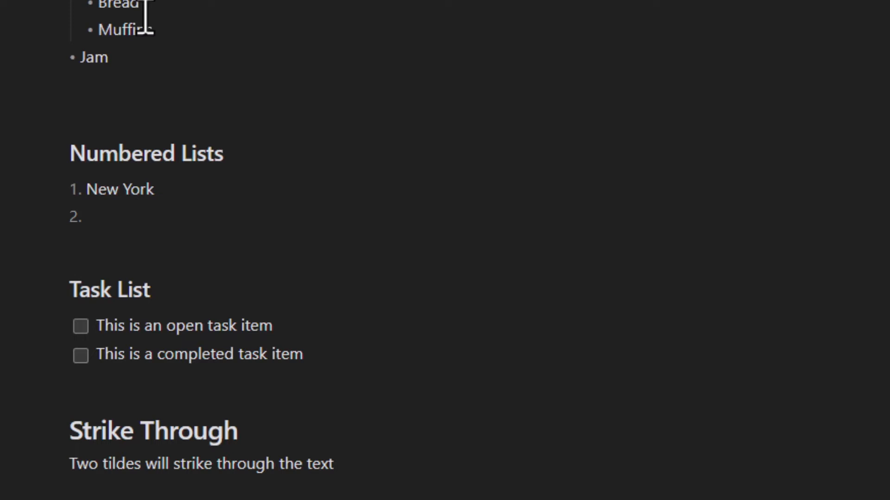
# - Add San Francisco and Chicago as numbered items after New York
pyautogui.write('San Francisco')
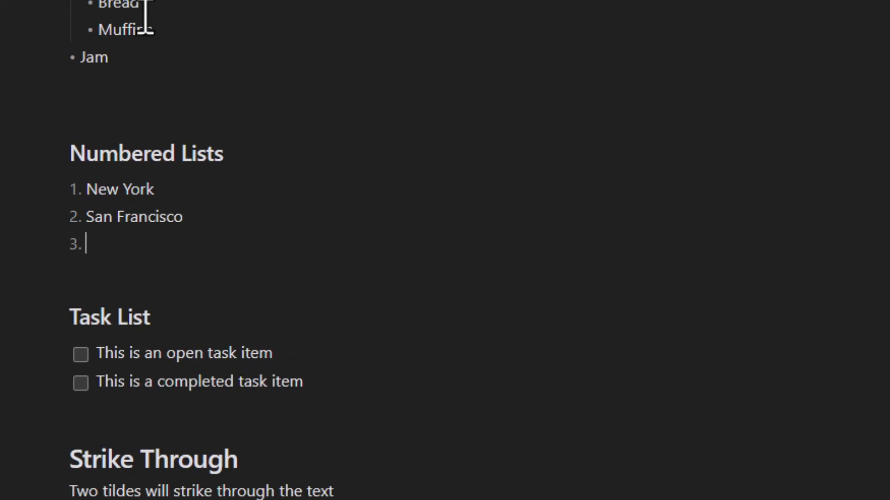
pyautogui.write('Ch')
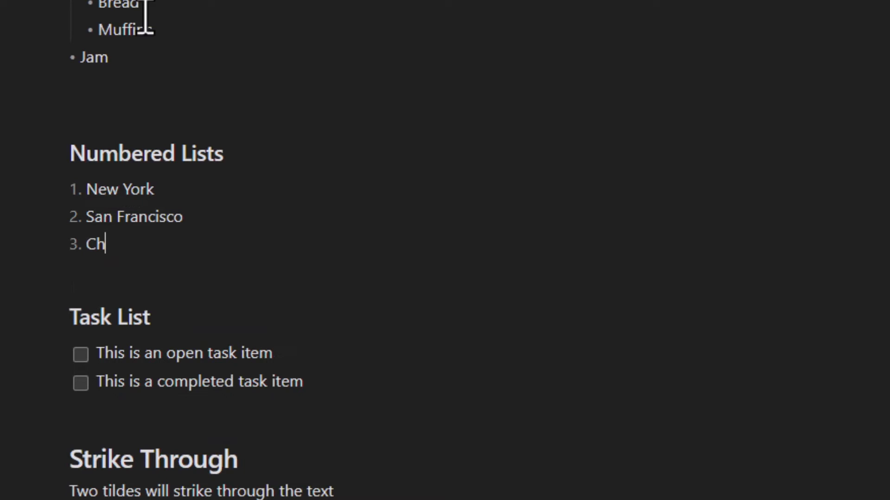
pyautogui.write('icago')
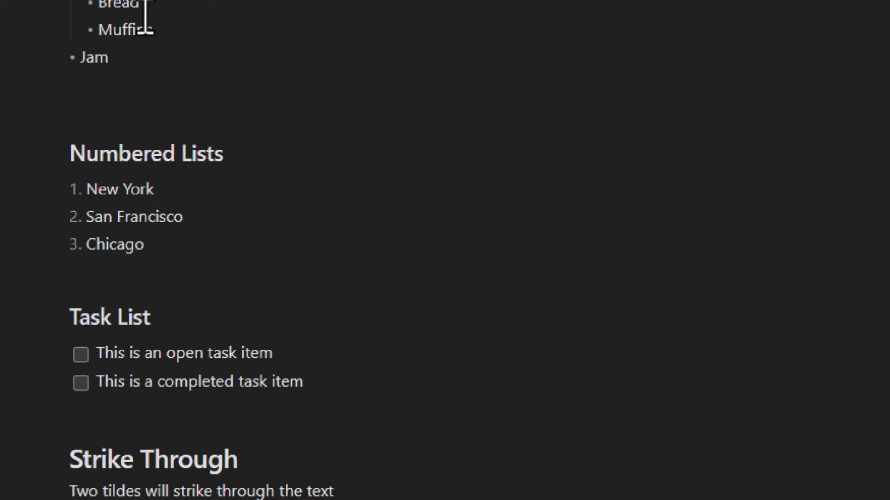
pyautogui.click(98, 353)
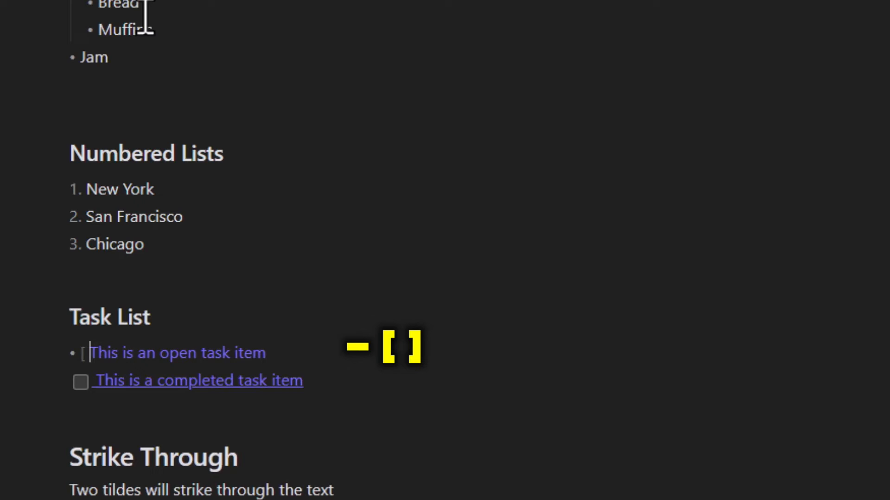
# - Check off the first task and add a new open task 'another task'
pyautogui.click(80, 355)
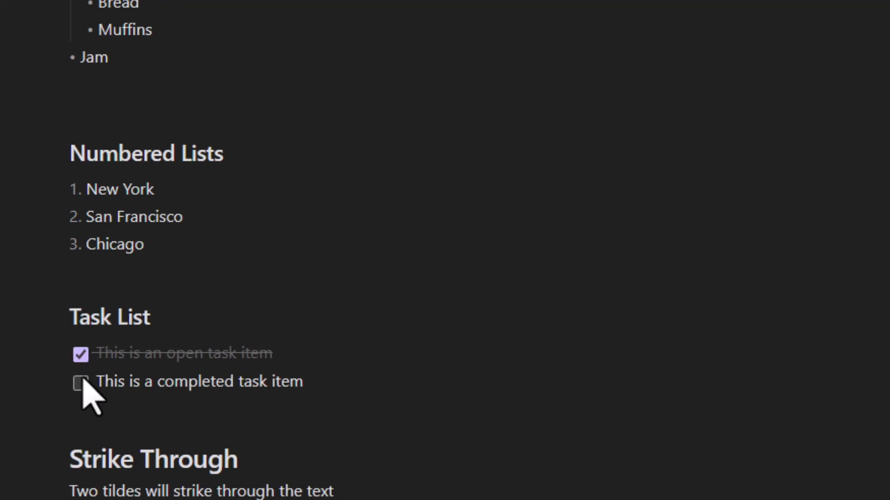
pyautogui.click(80, 355)
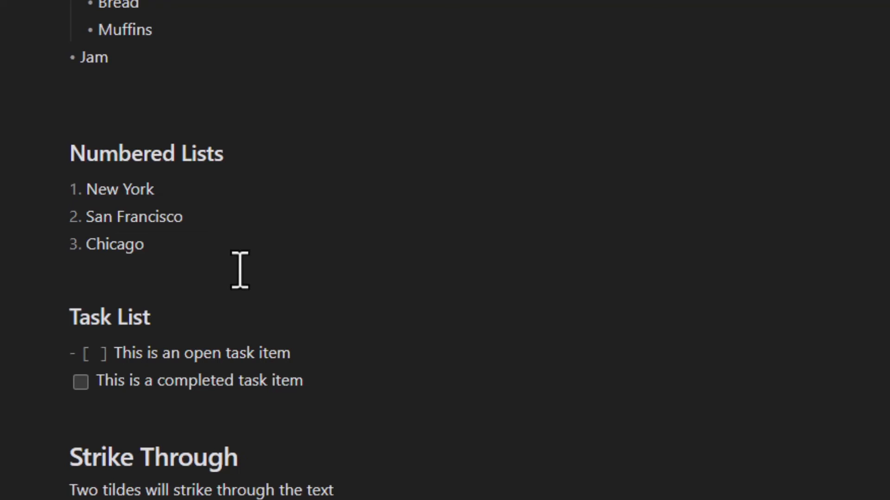
pyautogui.click(92, 353)
pyautogui.write('x')
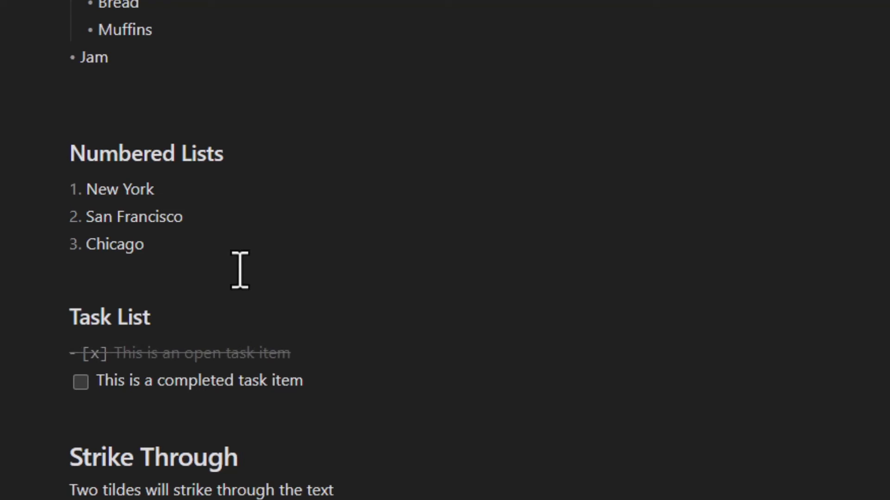
pyautogui.click(81, 355)
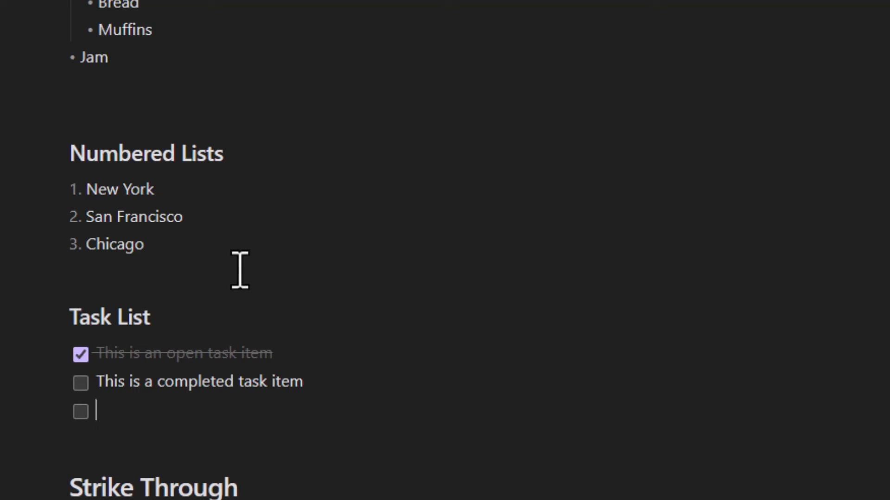
pyautogui.write('another task')
pyautogui.write('and another')
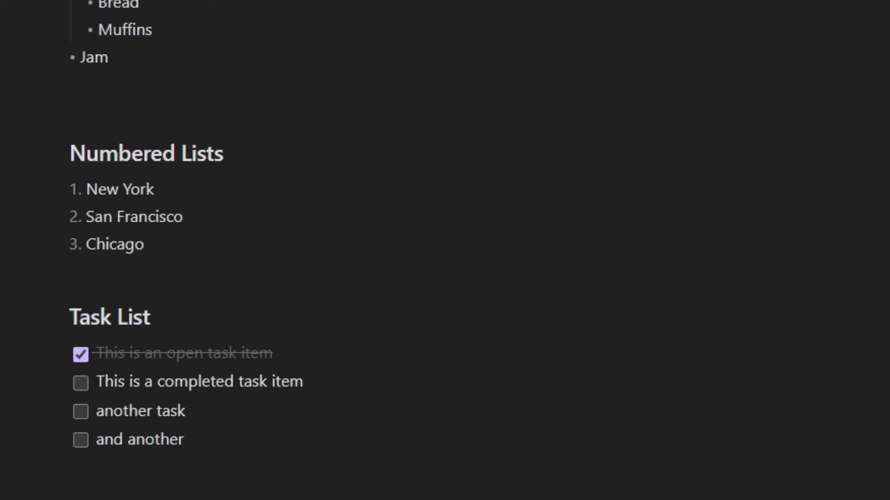
pyautogui.scroll(-3)
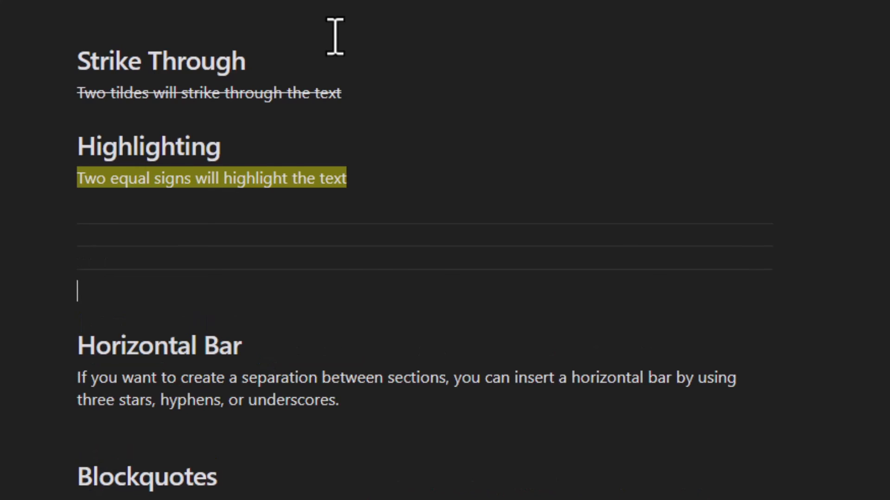
# - Scroll down to the Blockquotes and Callouts sections
pyautogui.scroll(-3)
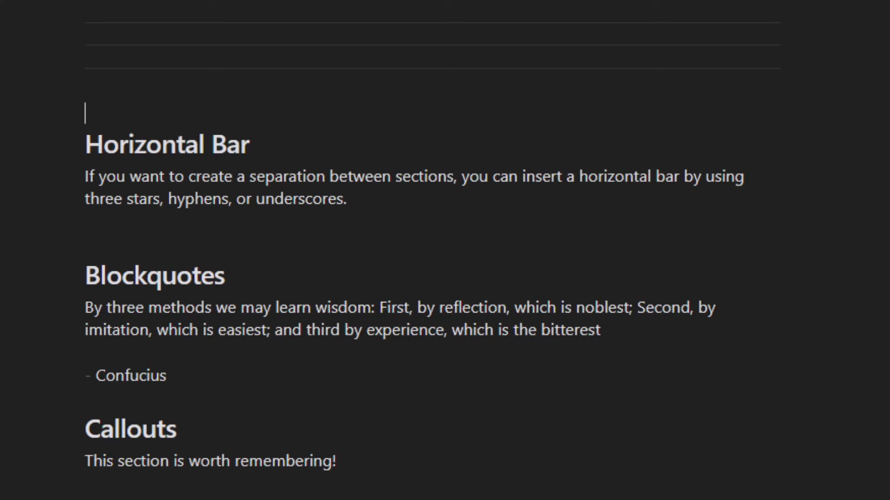
# - Prefix the Confucius quote with > and escape the attribution dash with a backslash
pyautogui.click(87, 308)
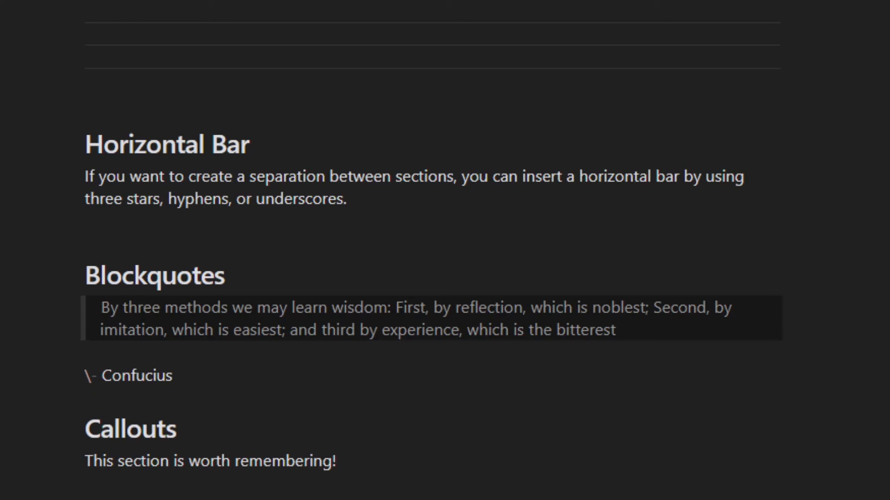
pyautogui.click(86, 375)
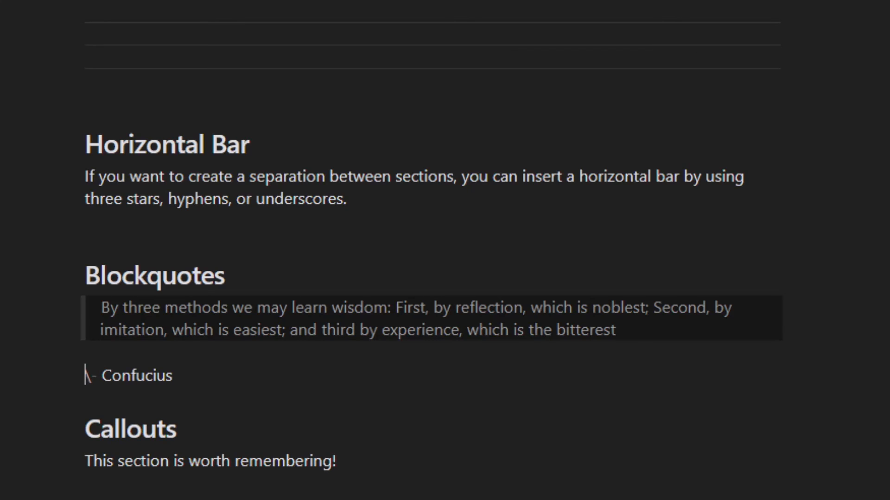